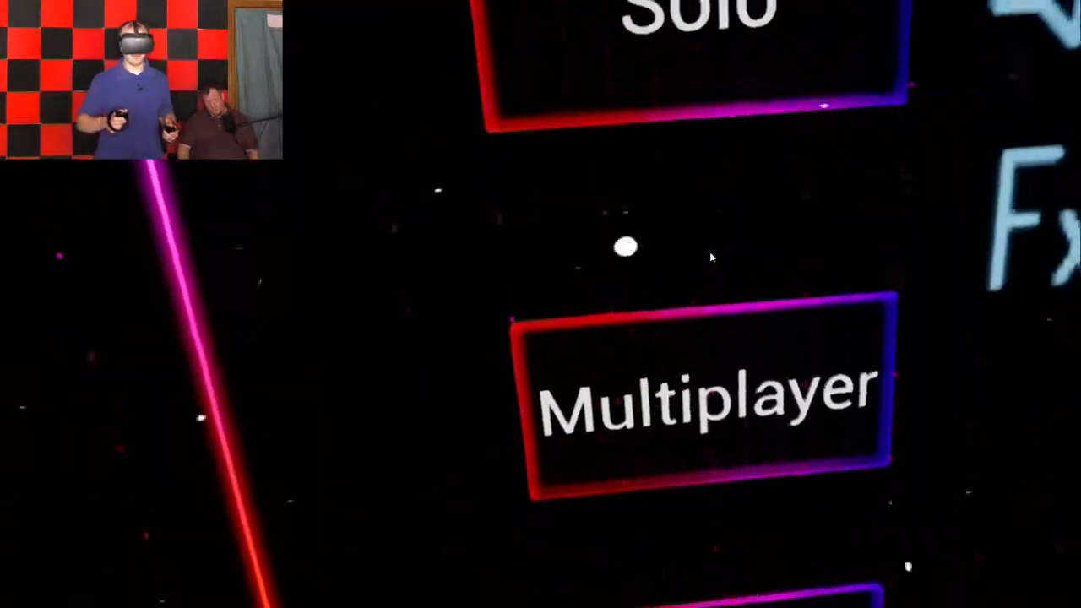
# Choose Multiplayer from the main menu to show Create Game and Quick Join.
pyautogui.click(709, 397)
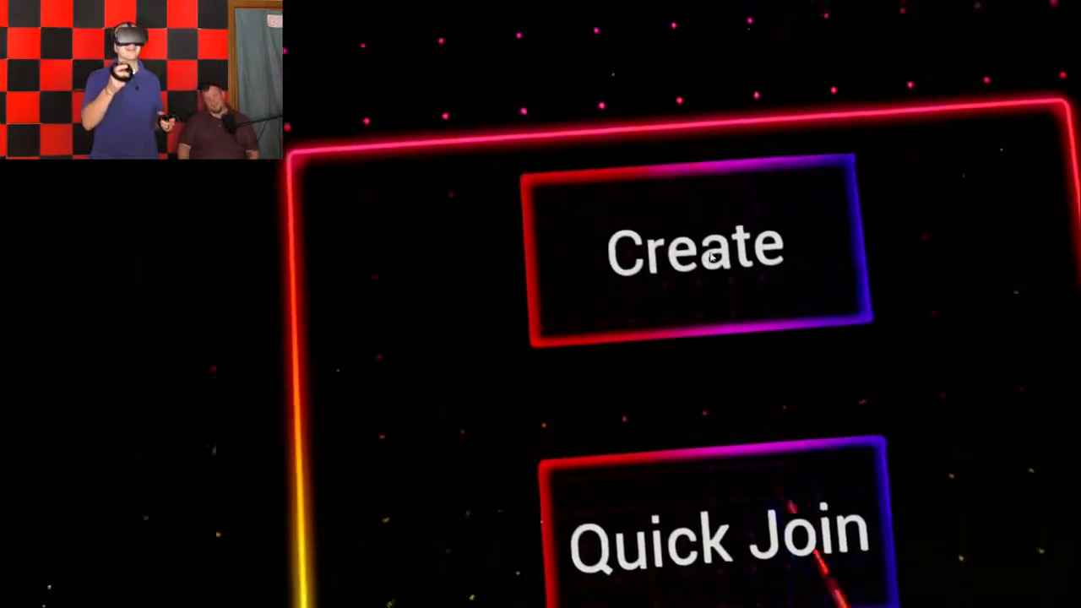
# Choose Quick Join to start connecting to an existing multiplayer session.
pyautogui.click(695, 250)
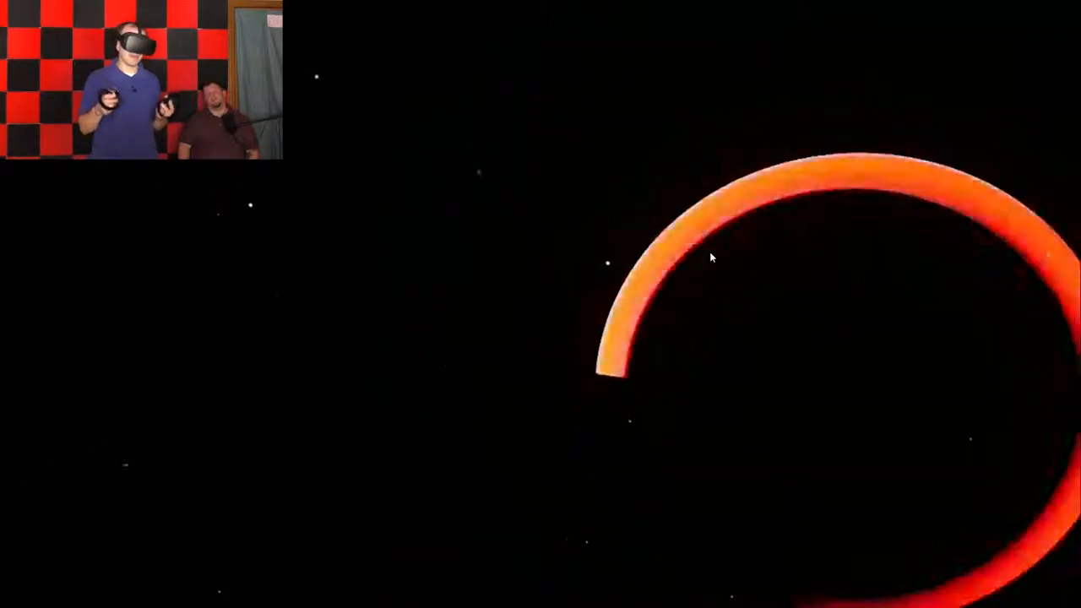